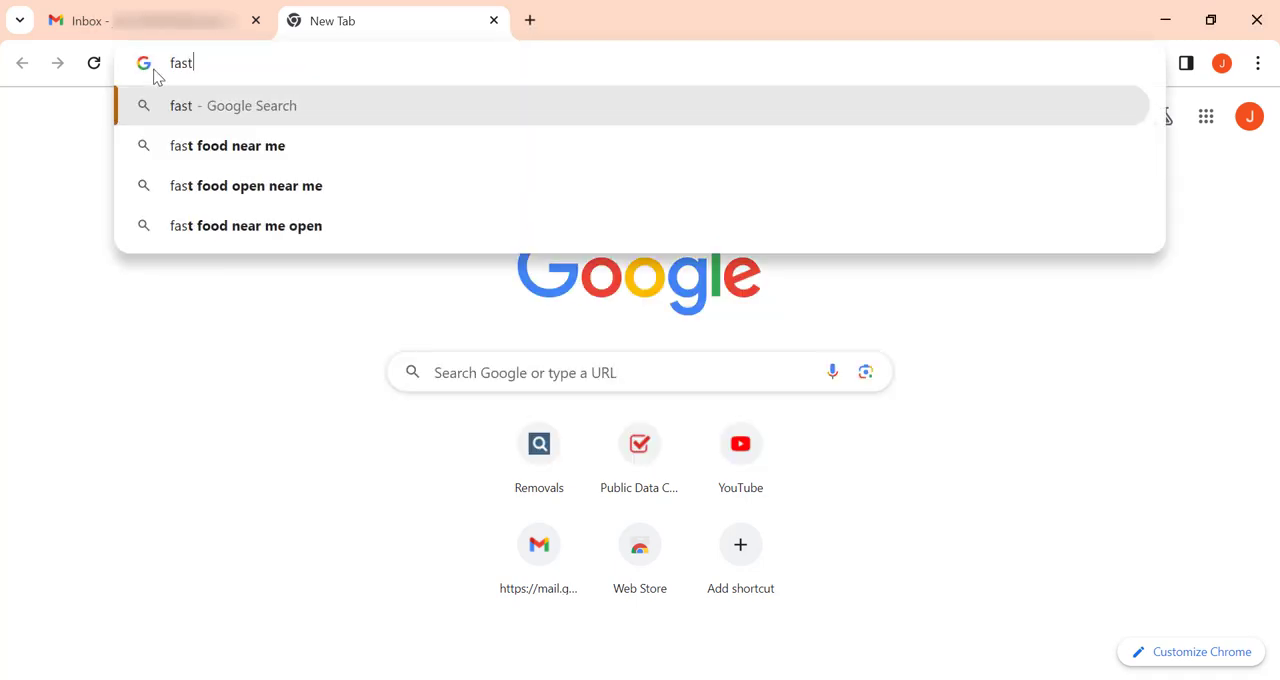
# Go to fastpeoplesearch.com and scroll down the home page to the record removal form.
pyautogui.write('peoplesearch.com')
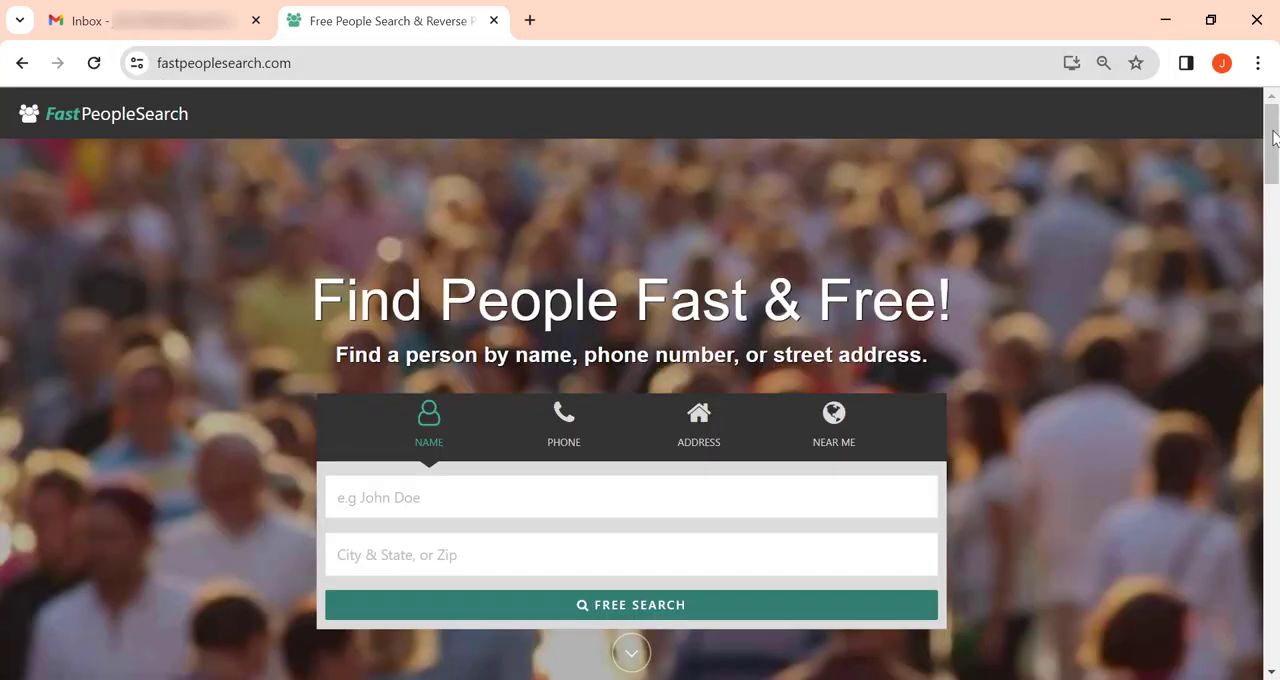
pyautogui.scroll(-3)
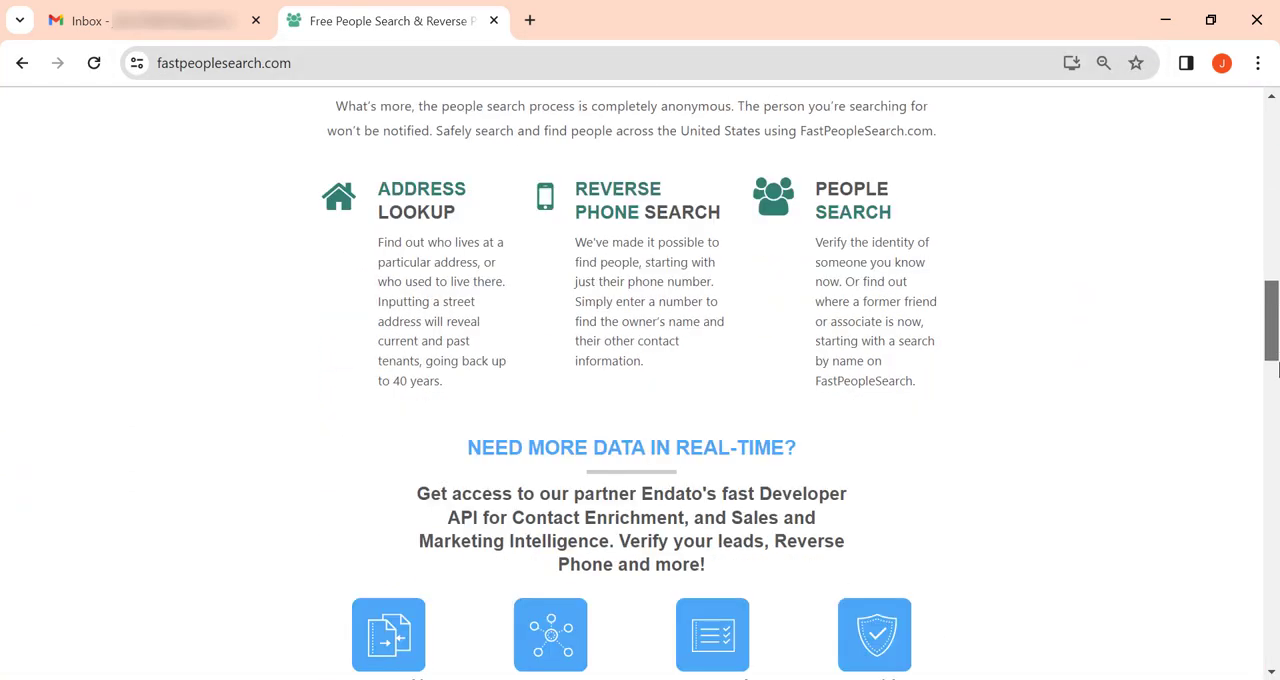
pyautogui.scroll(-3)
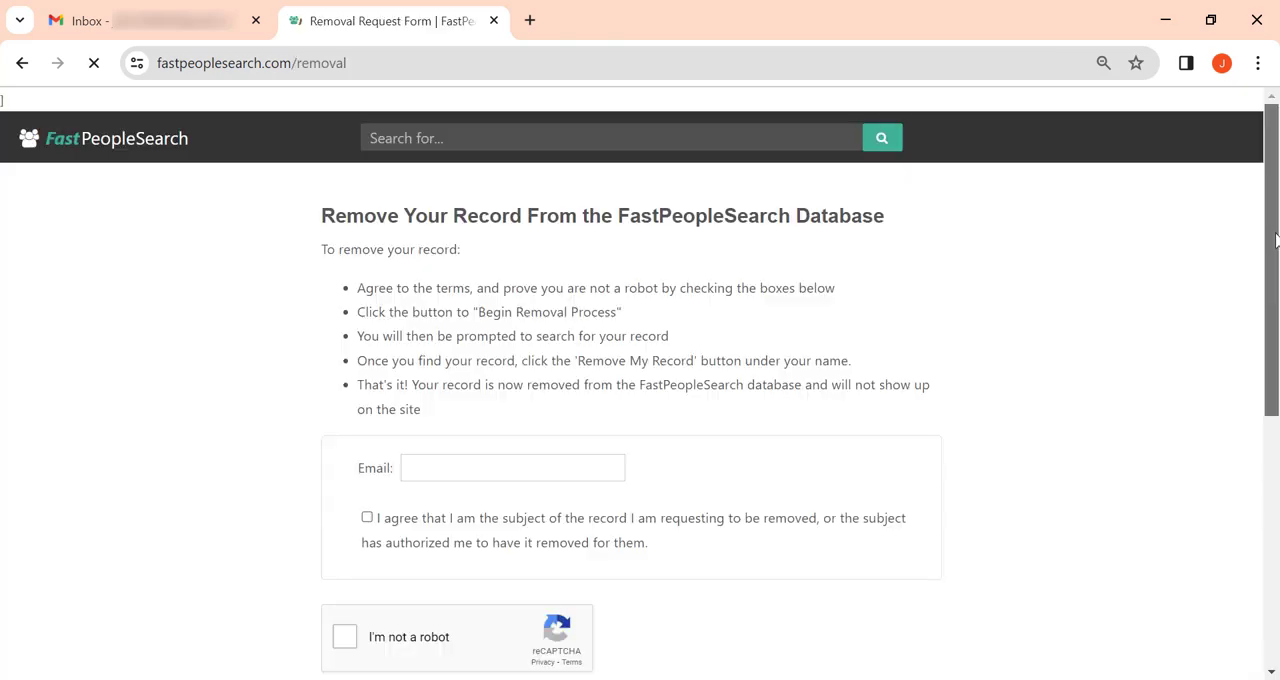
# Fill in the email, tick the agreement and 'I'm not a robot', and begin removal.
pyautogui.scroll(-3)
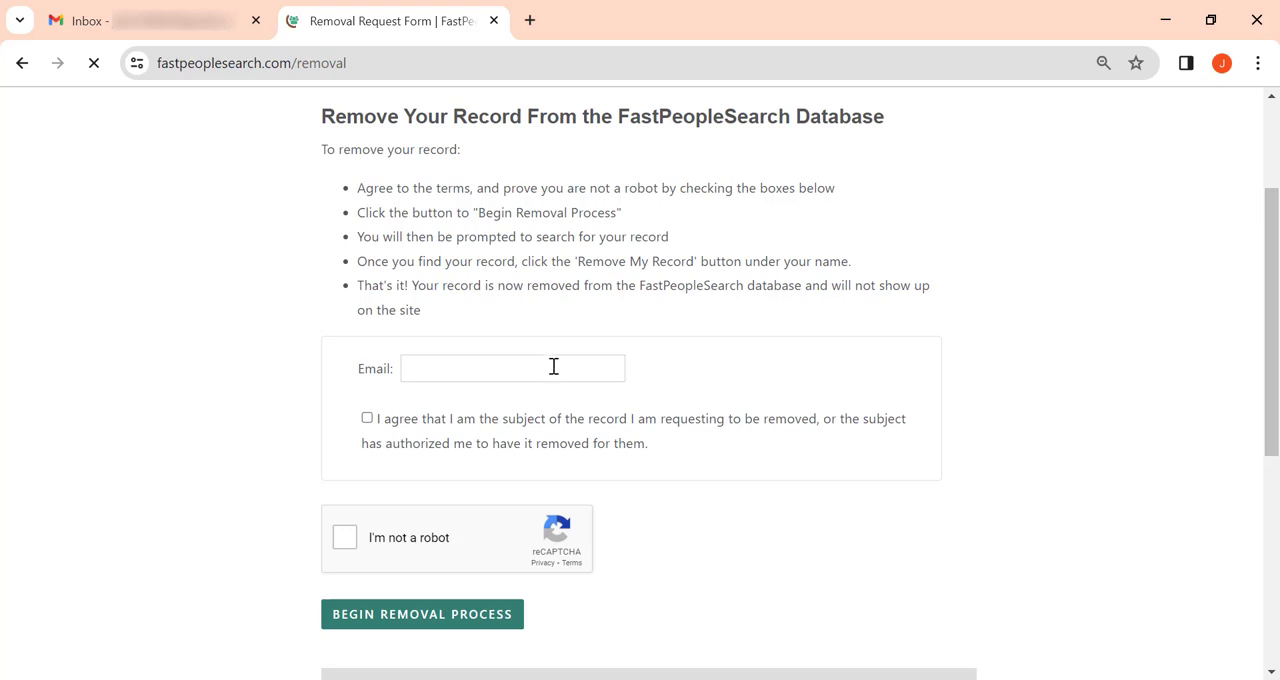
pyautogui.click(512, 368)
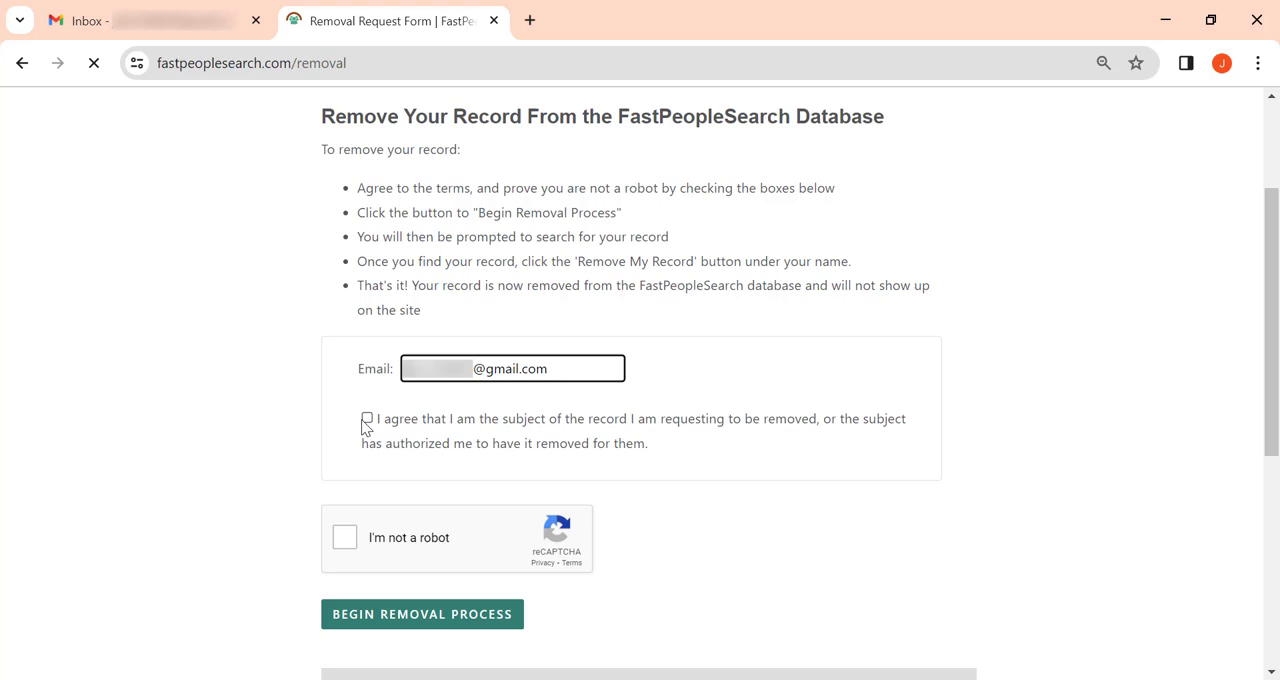
pyautogui.click(366, 418)
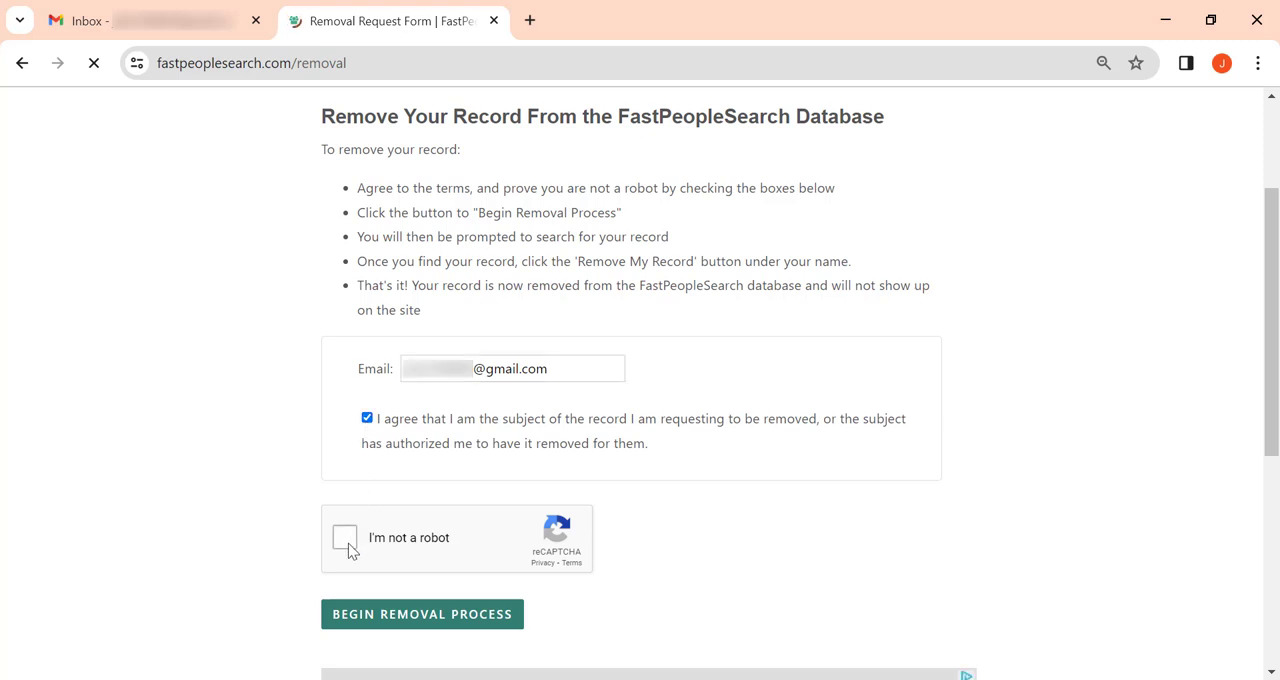
pyautogui.click(344, 538)
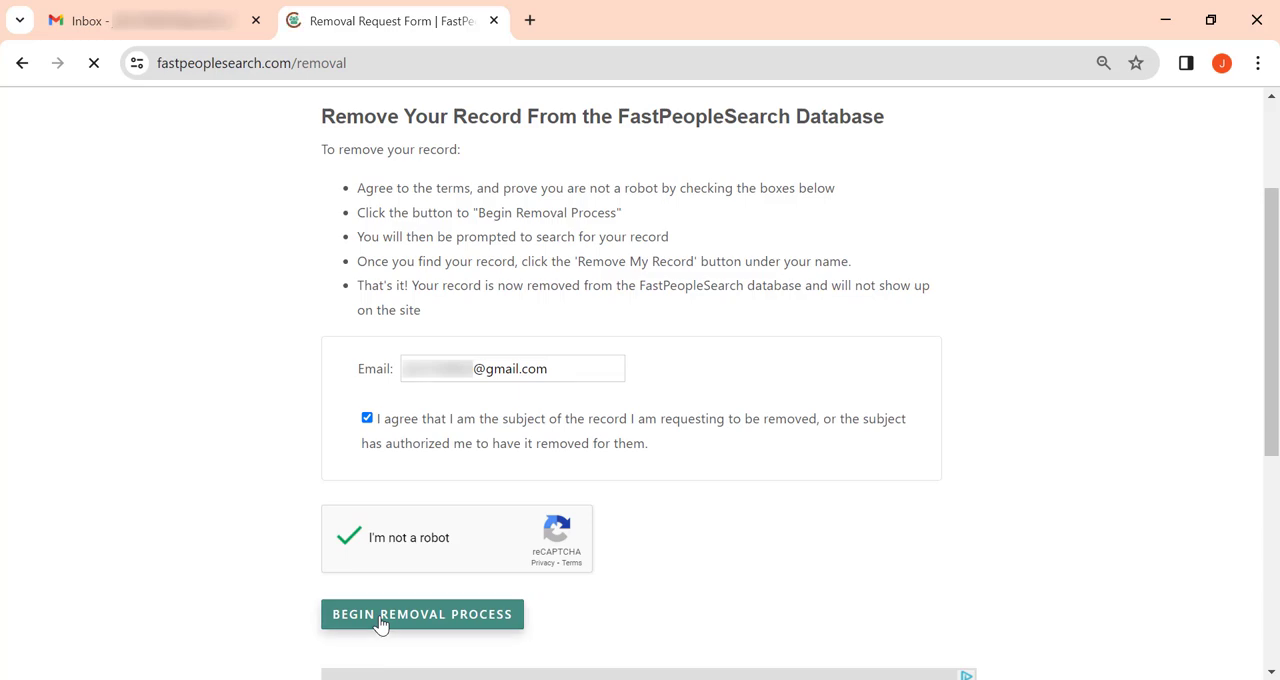
pyautogui.click(422, 614)
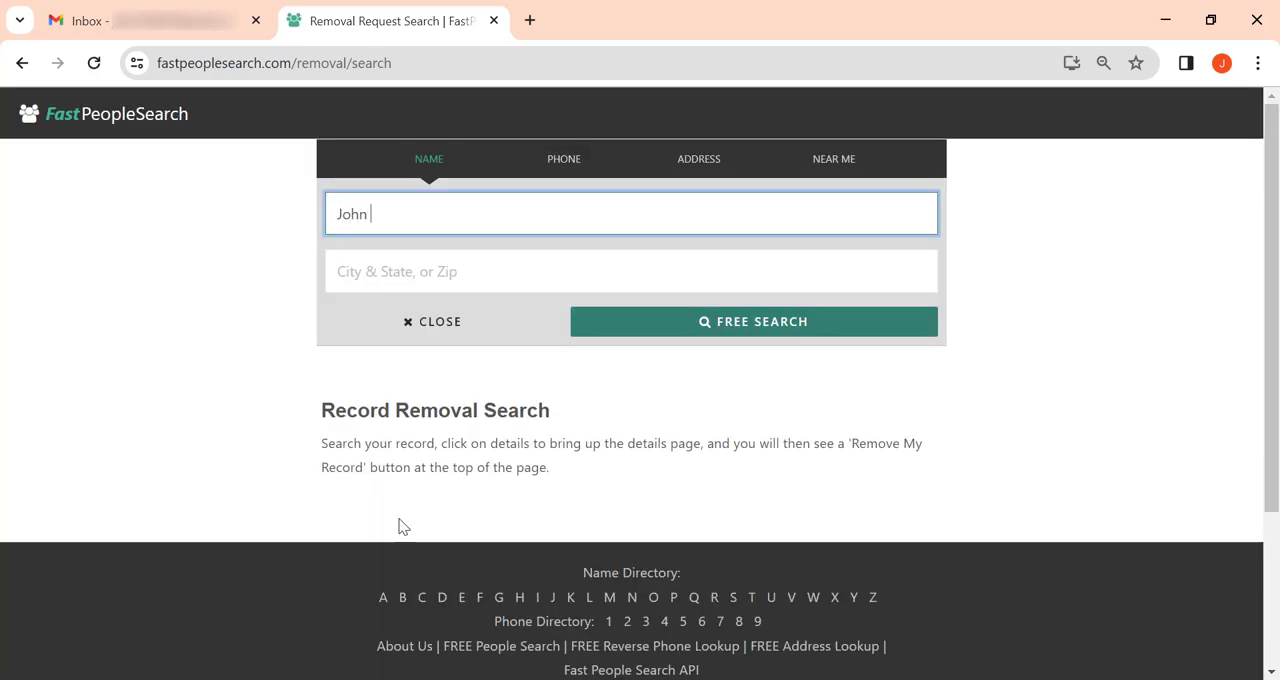
# Run a free search for John Snow with New York as the location.
pyautogui.write('Snow')
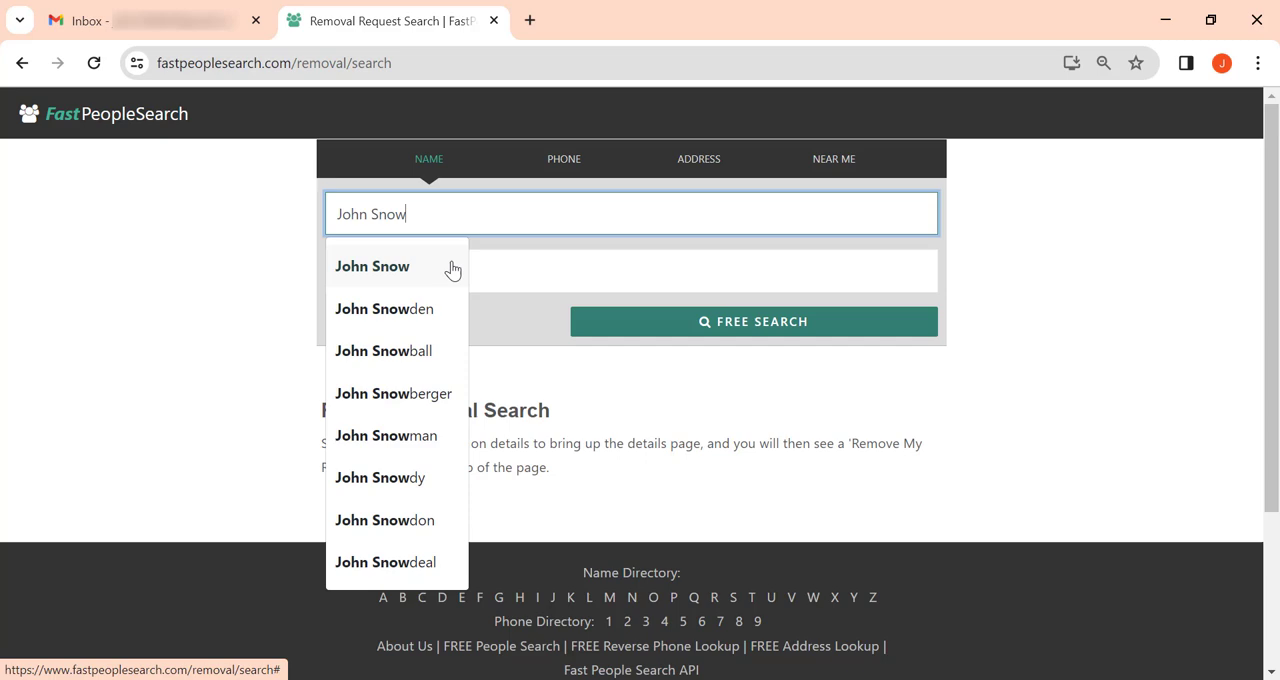
pyautogui.click(372, 266)
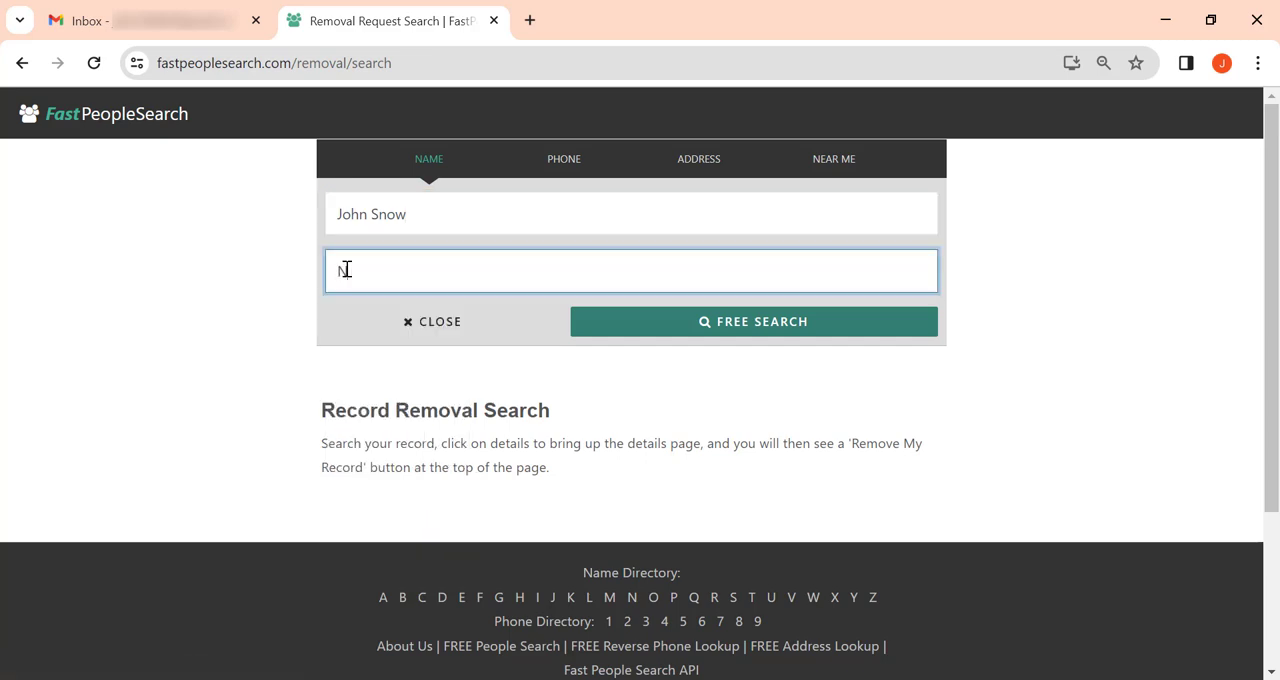
pyautogui.write('New York')
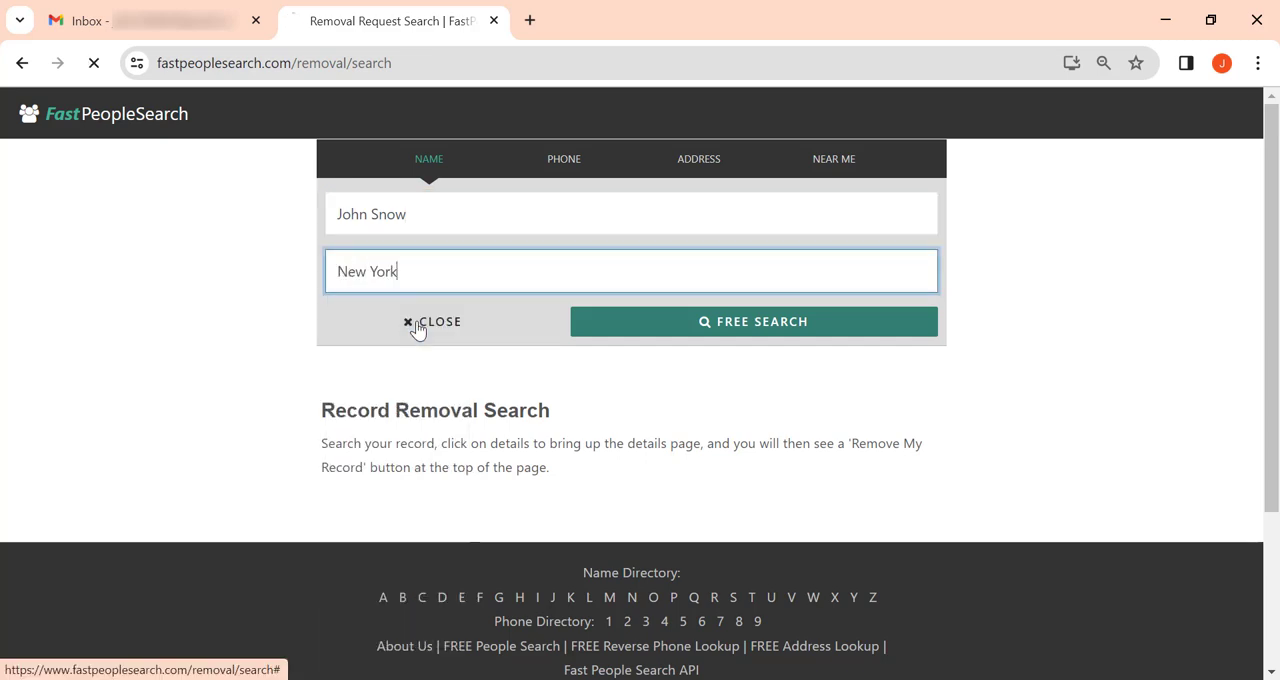
pyautogui.click(753, 321)
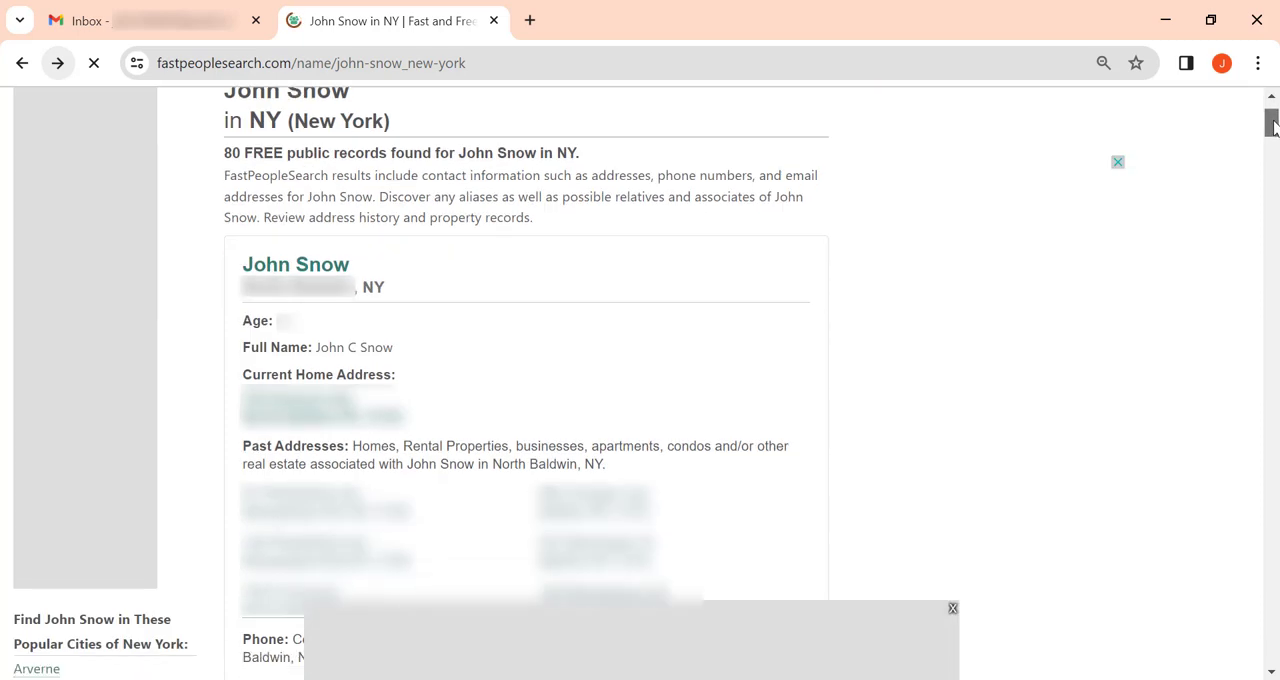
# Open the first John Snow result's details, choose Remove My Record, and switch to Gmail.
pyautogui.scroll(-3)
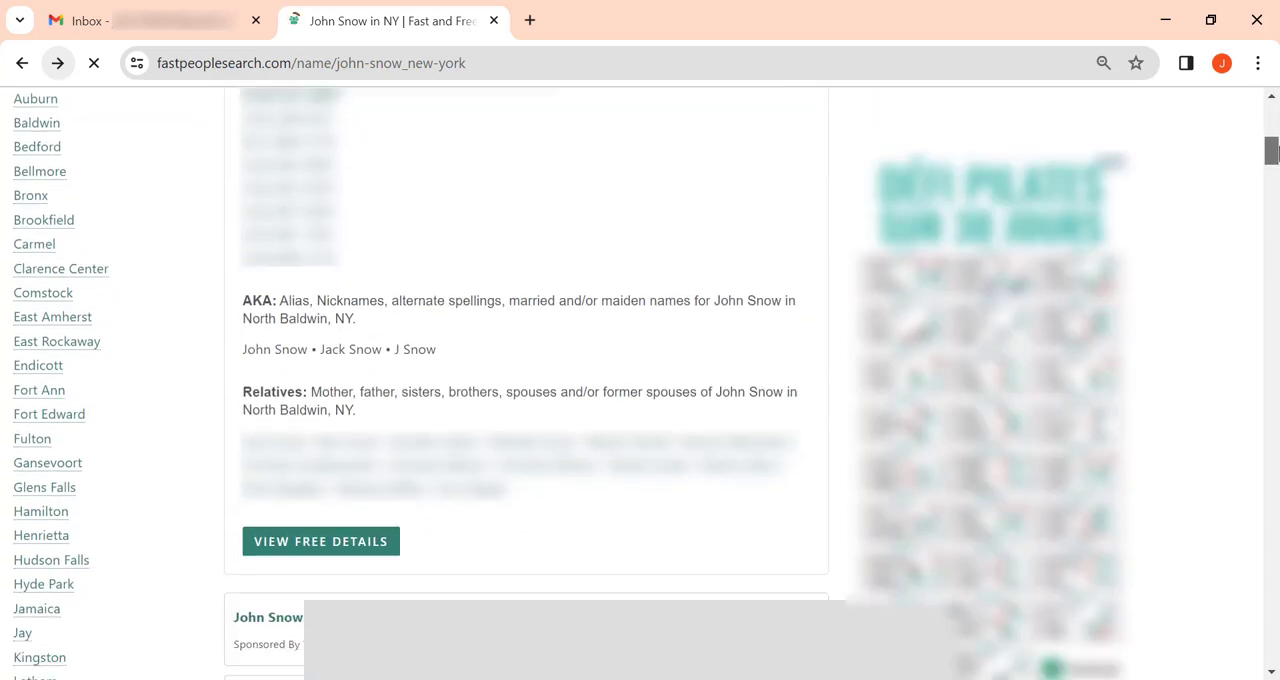
pyautogui.scroll(3)
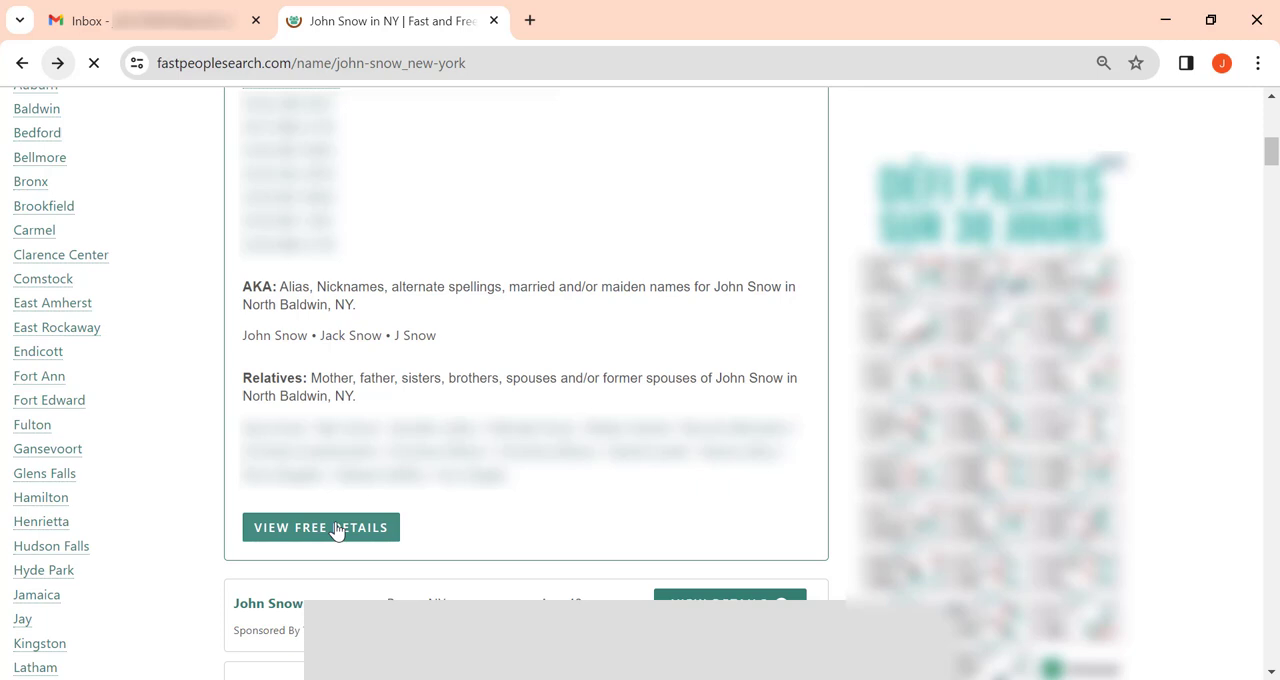
pyautogui.click(320, 527)
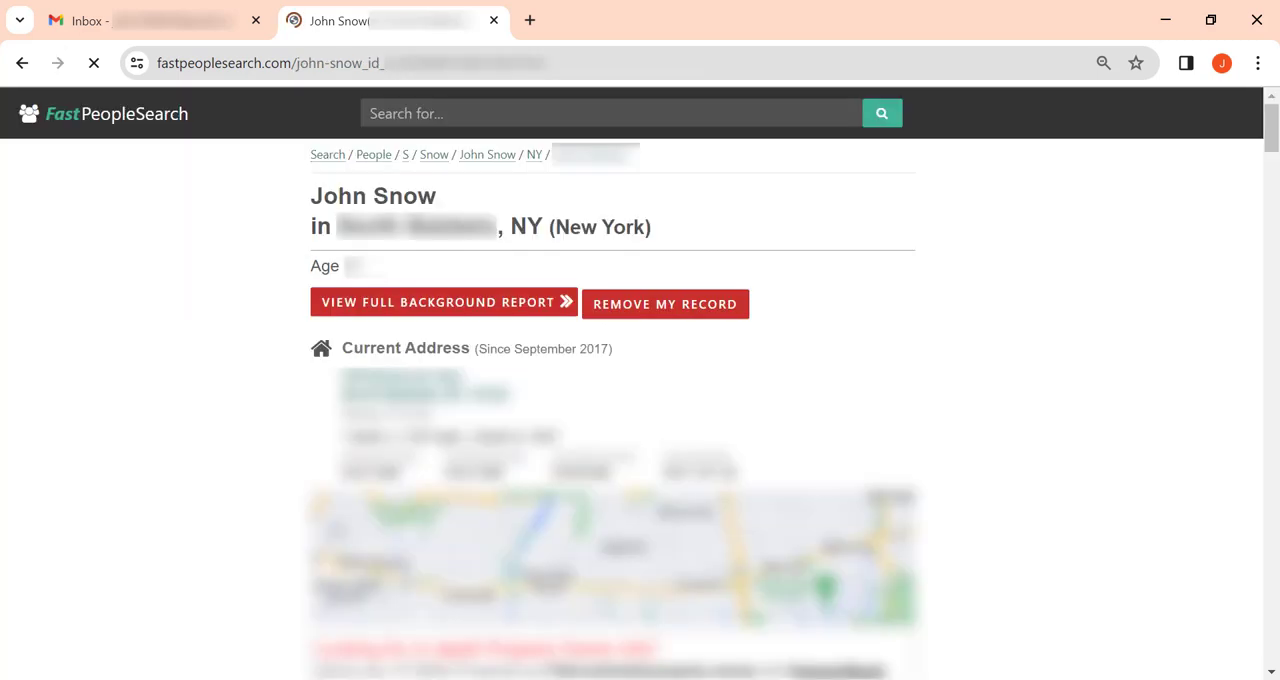
pyautogui.moveTo(655, 320)
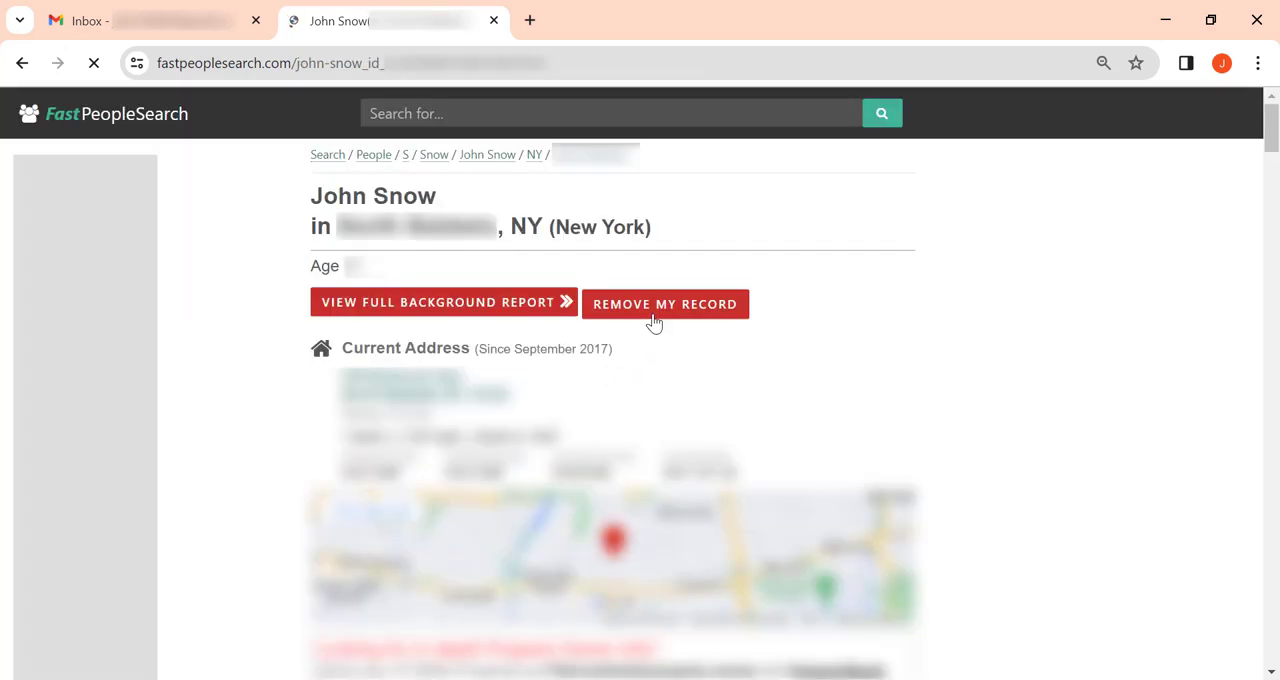
pyautogui.click(664, 304)
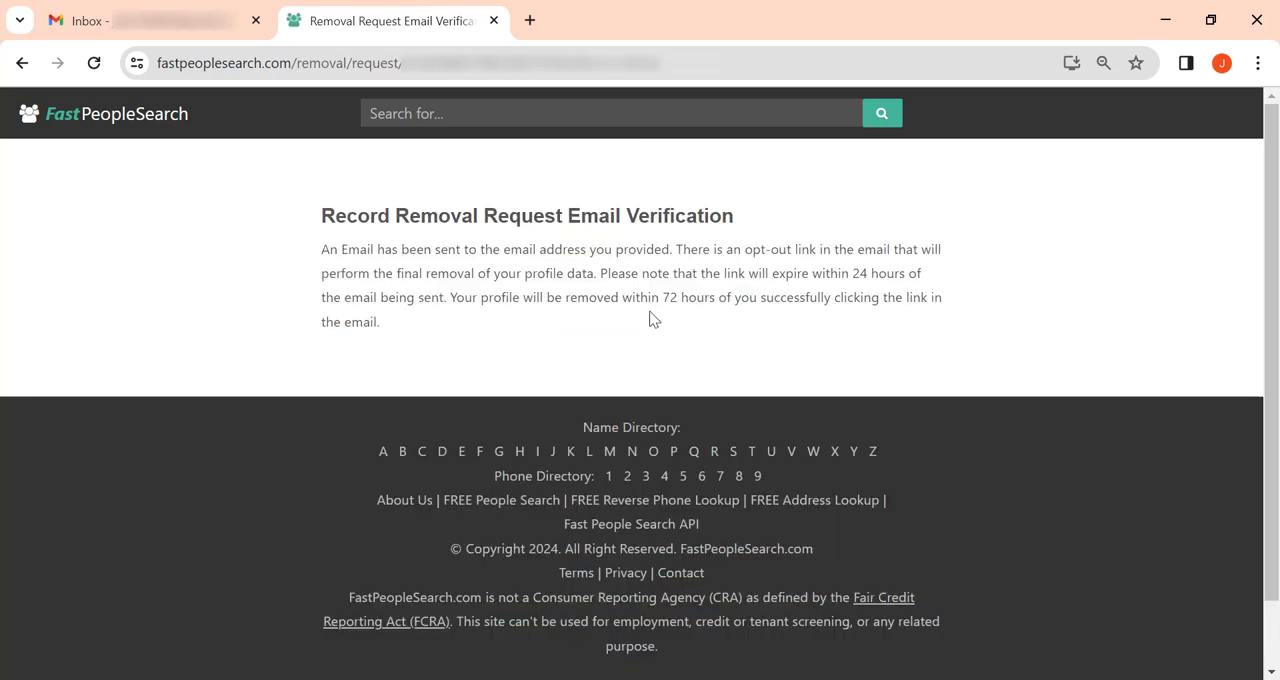
pyautogui.click(150, 20)
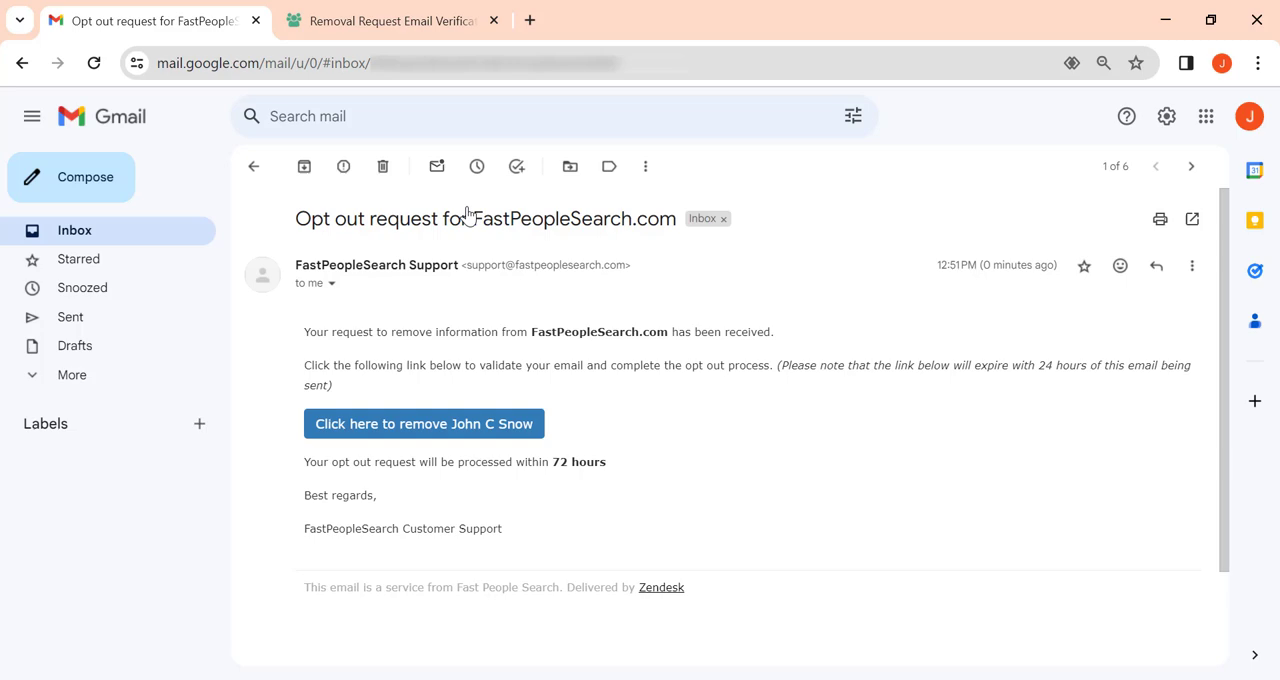
pyautogui.moveTo(446, 456)
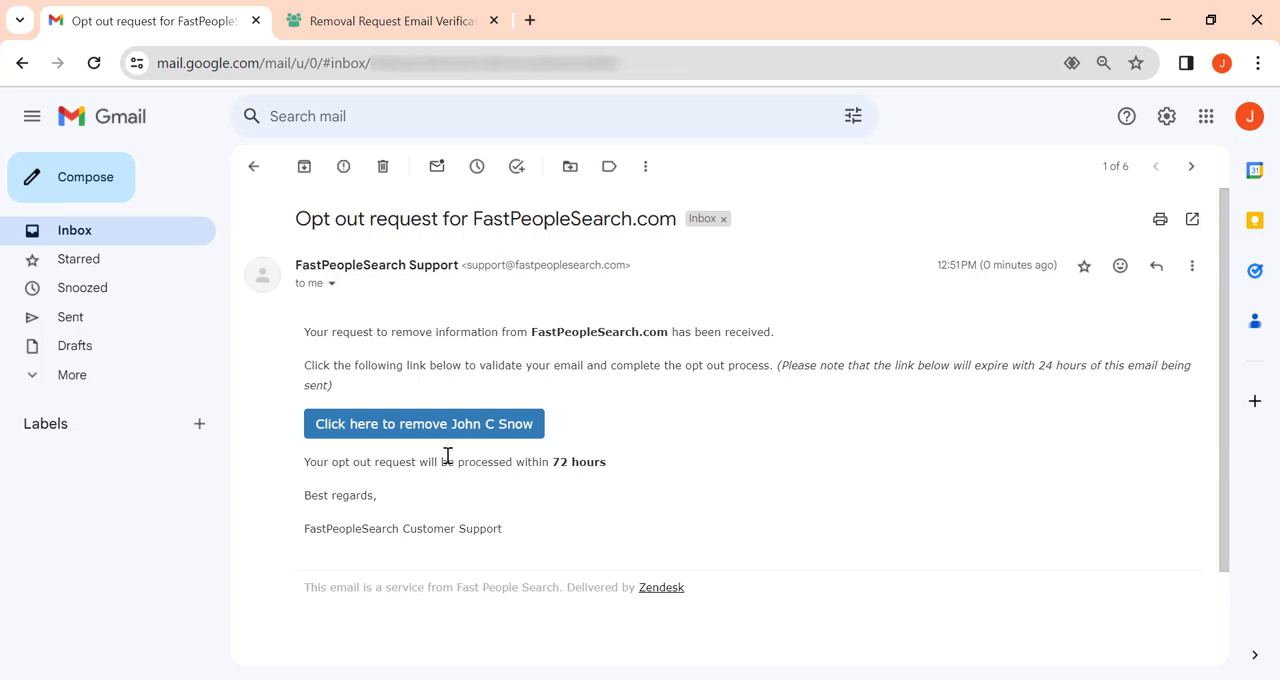
pyautogui.click(423, 423)
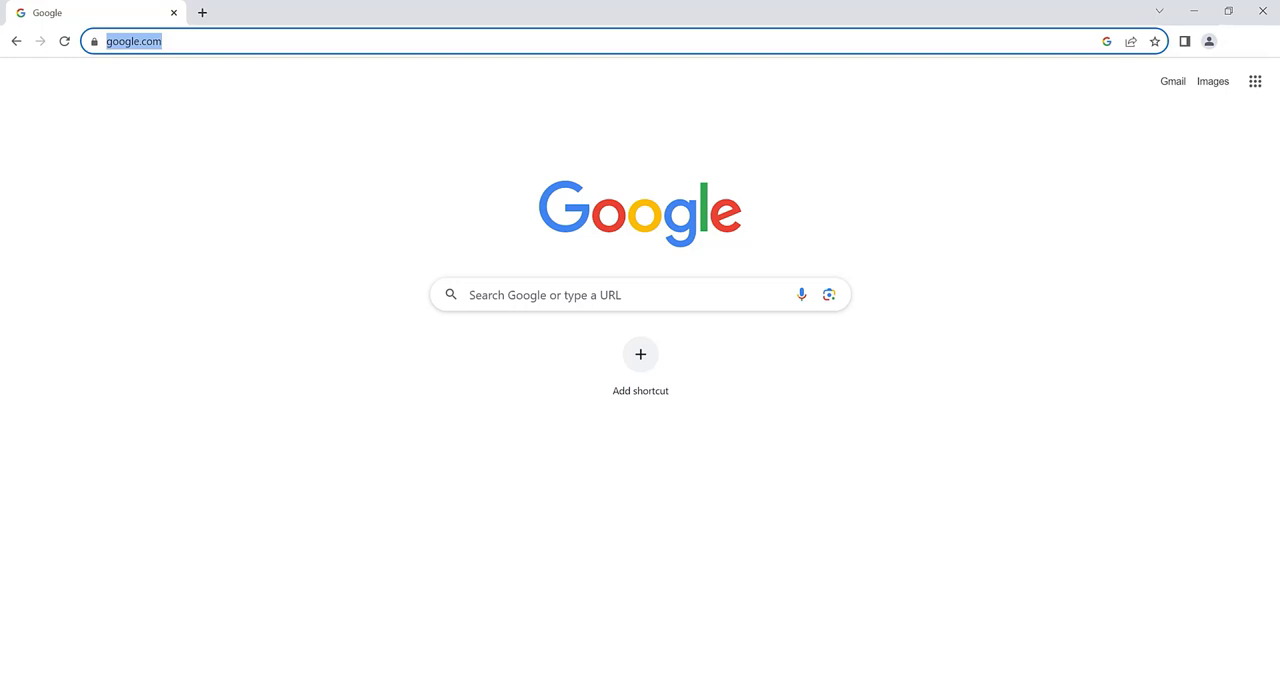
# Go to onerep.com and search data broker sites for the full name John Snow.
pyautogui.write('onerep.com')
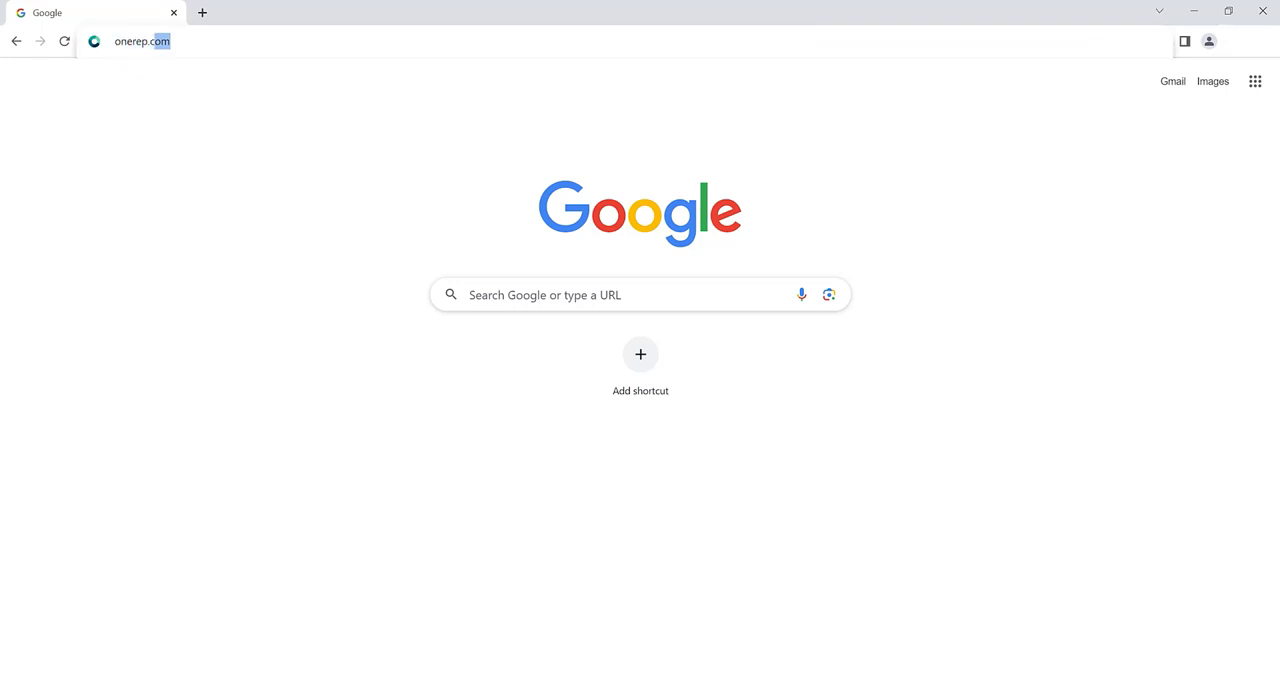
pyautogui.press('Return')
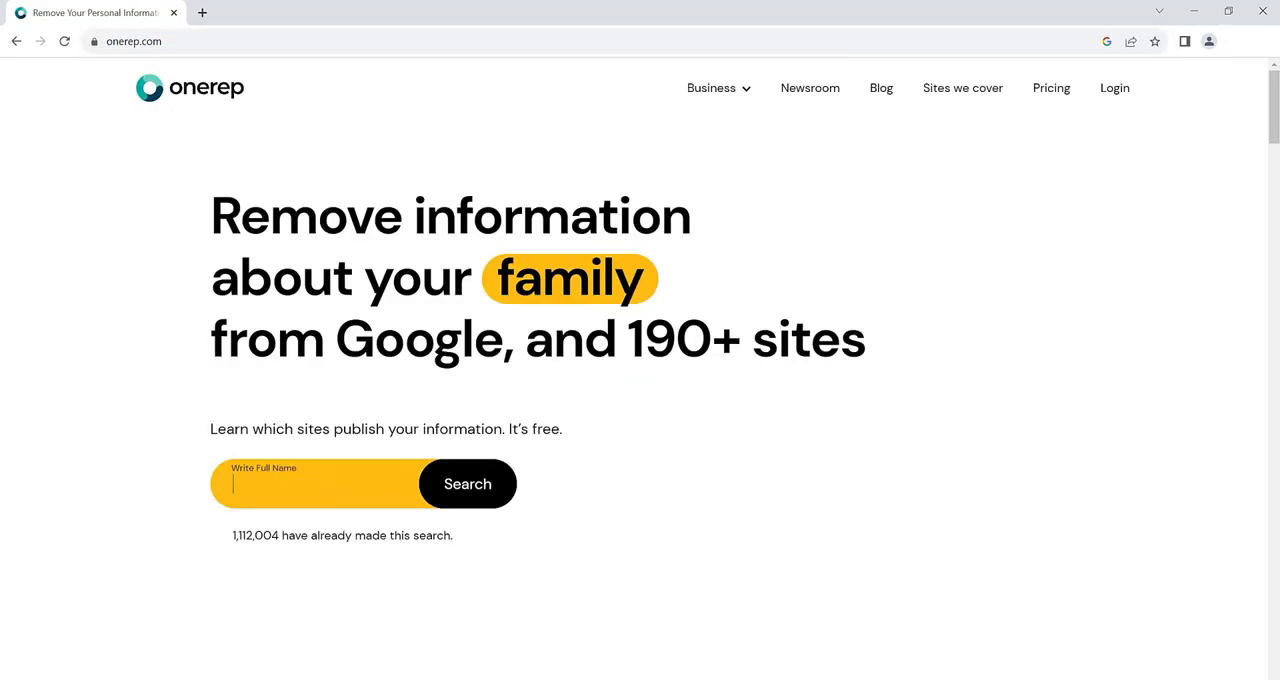
pyautogui.write('John')
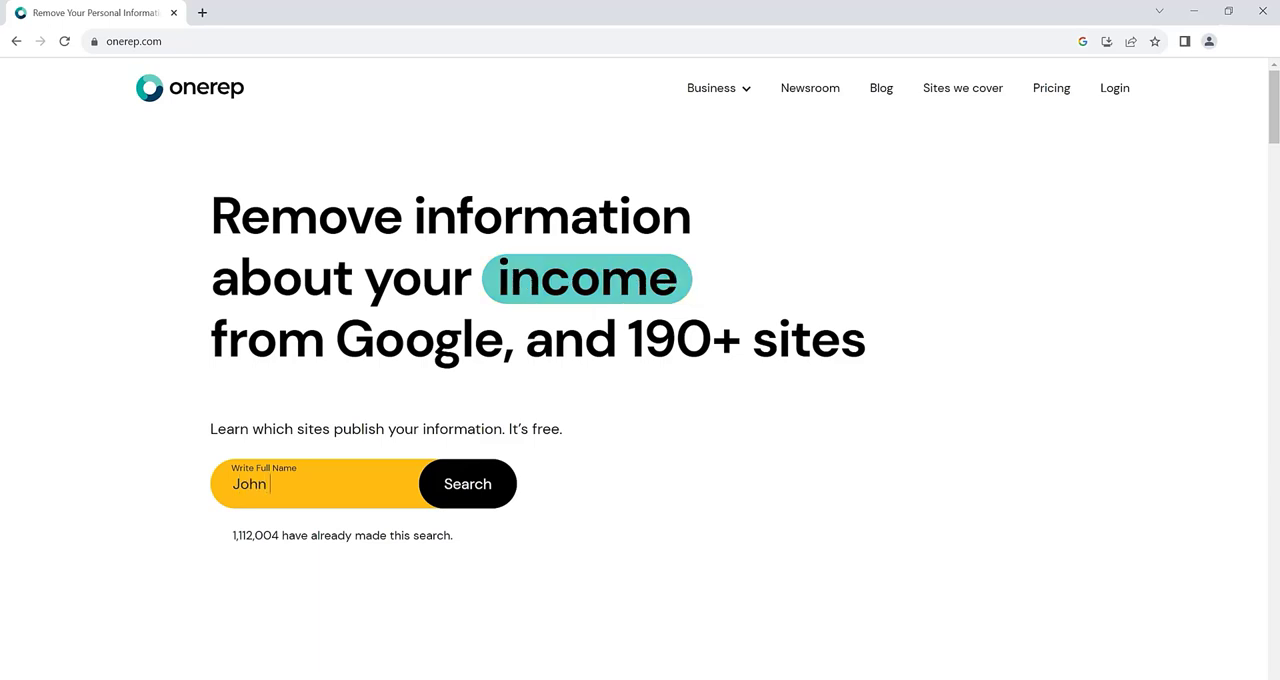
pyautogui.write('Snow')
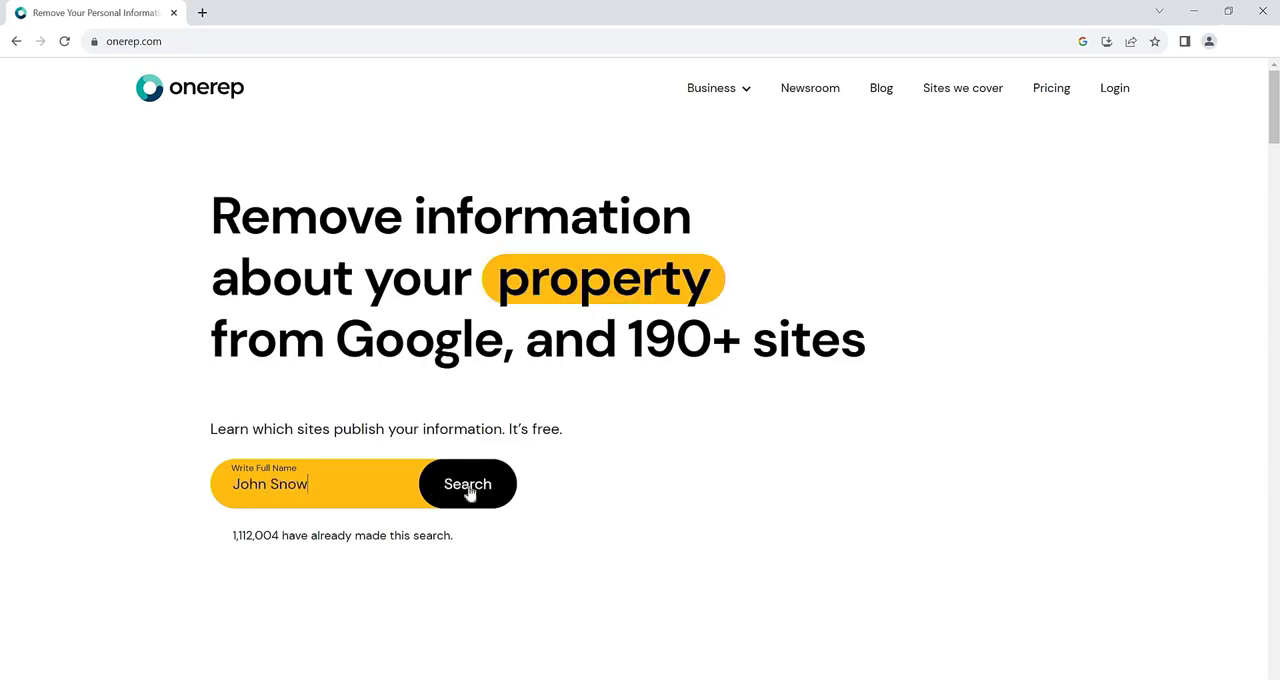
pyautogui.click(467, 483)
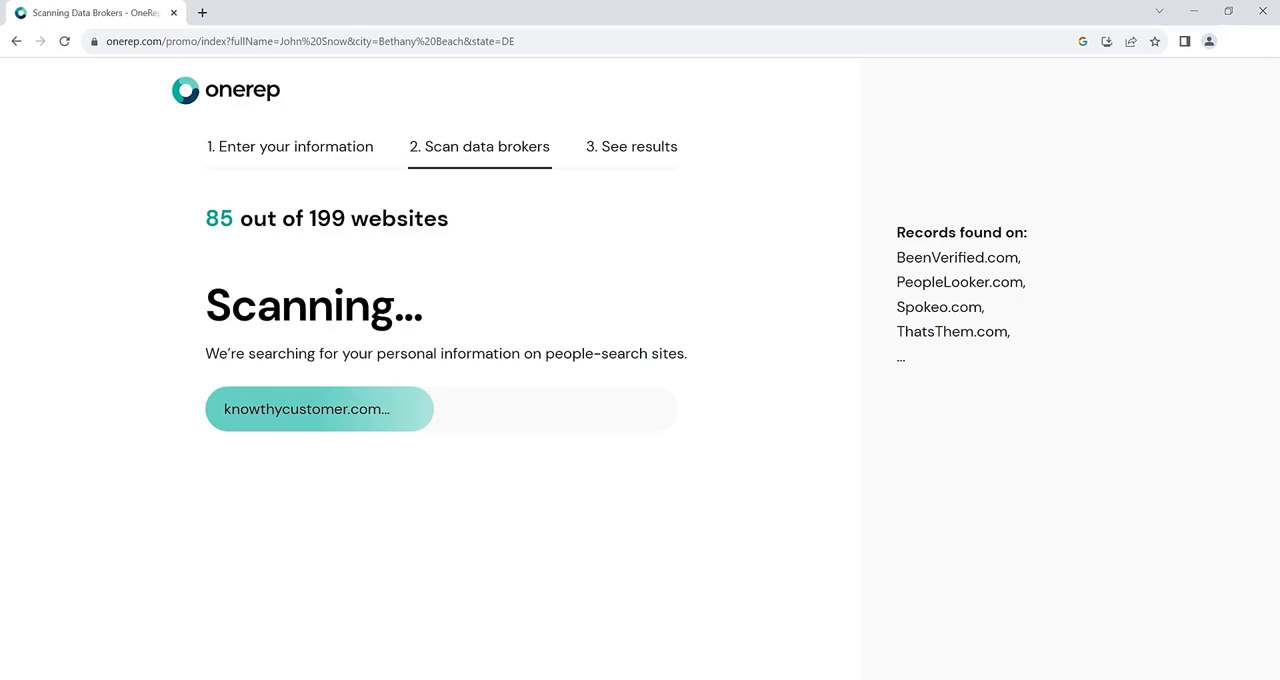